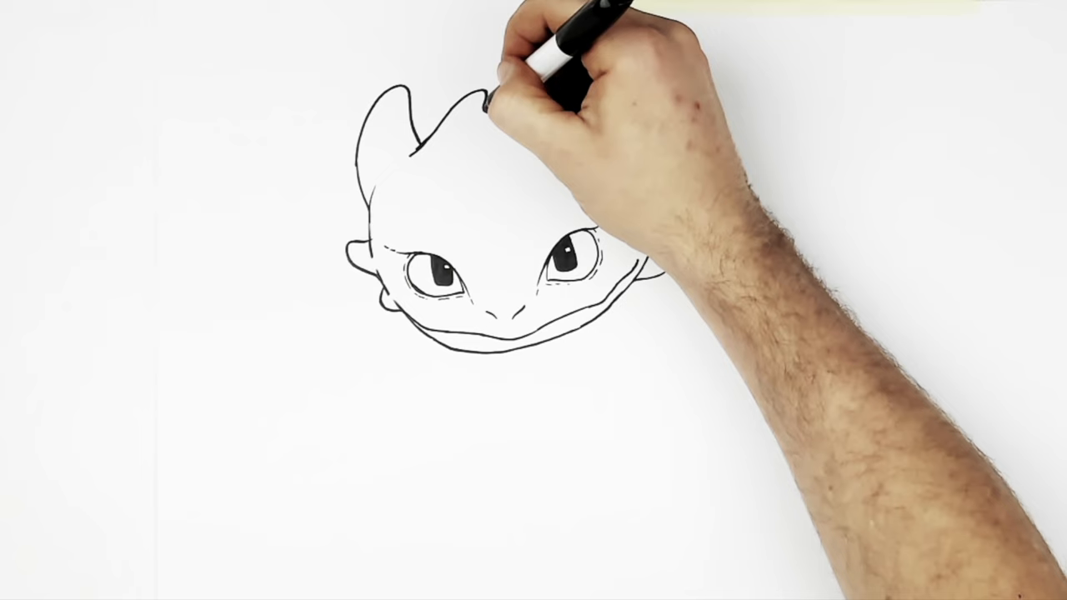
pyautogui.moveTo(500, 100); pyautogui.dragTo(516, 108)
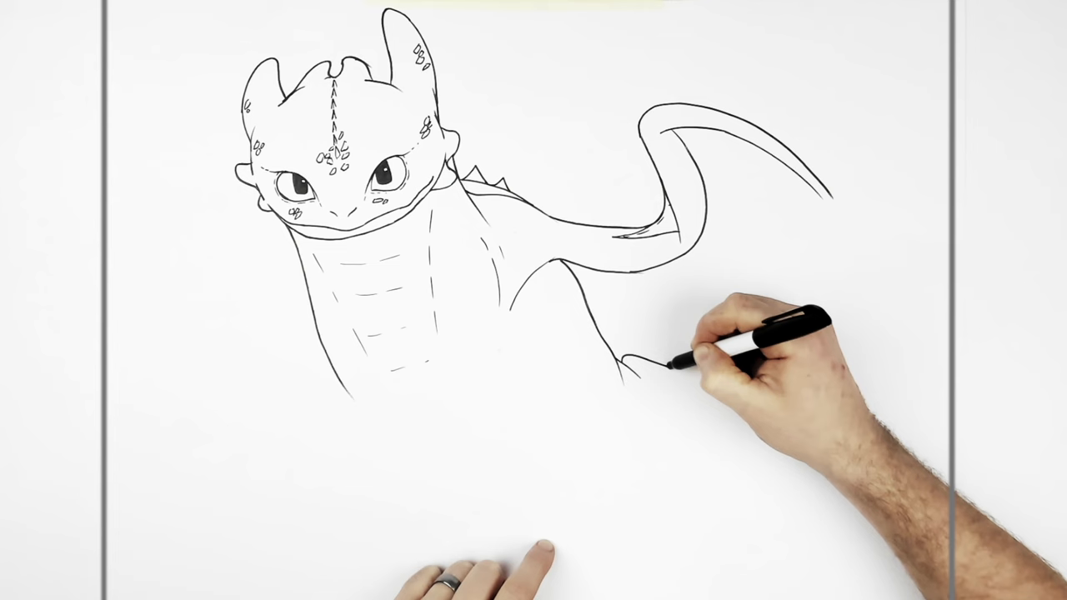
pyautogui.moveTo(658, 367); pyautogui.dragTo(783, 450)
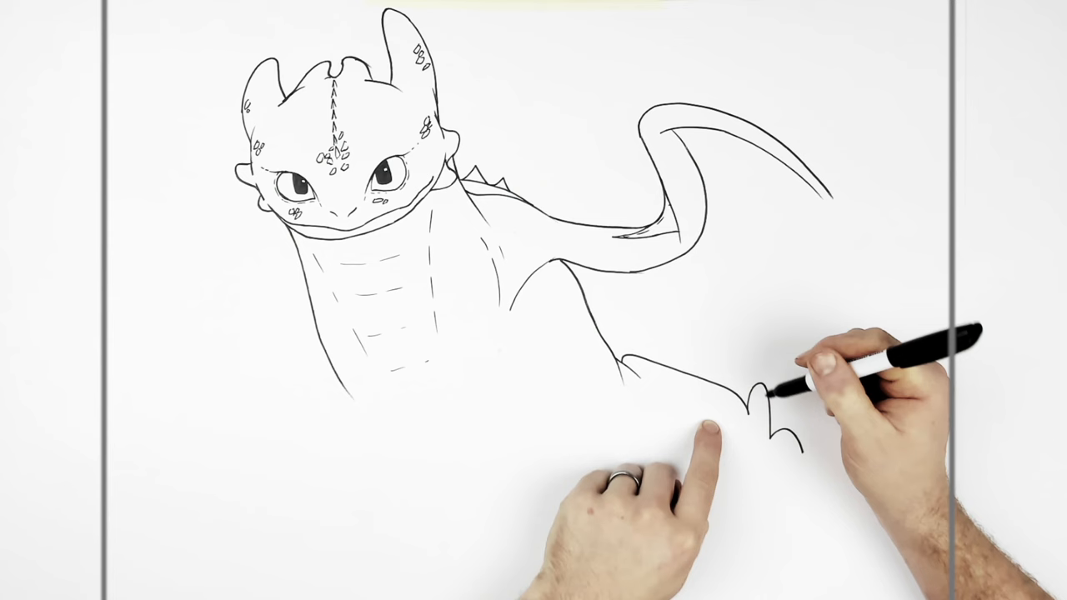